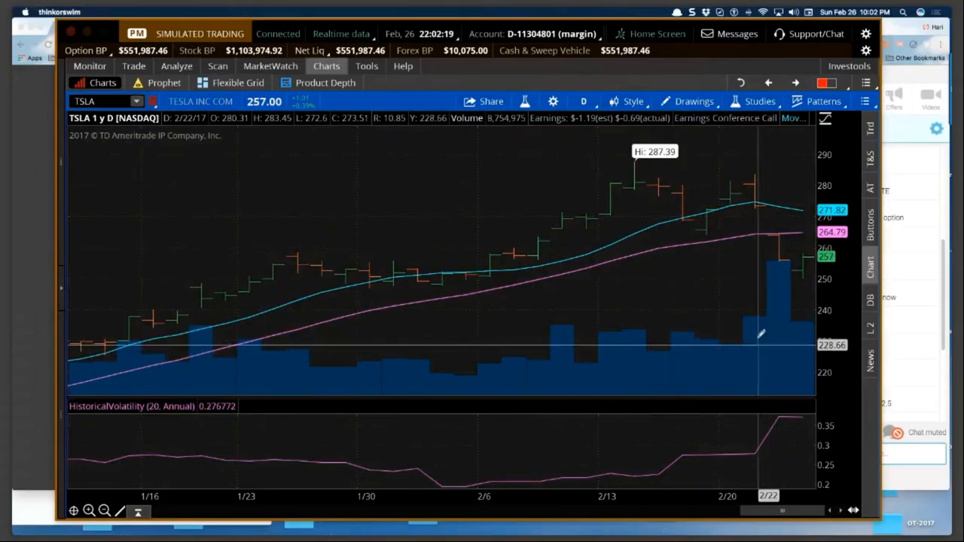
mouse_move(760, 156)
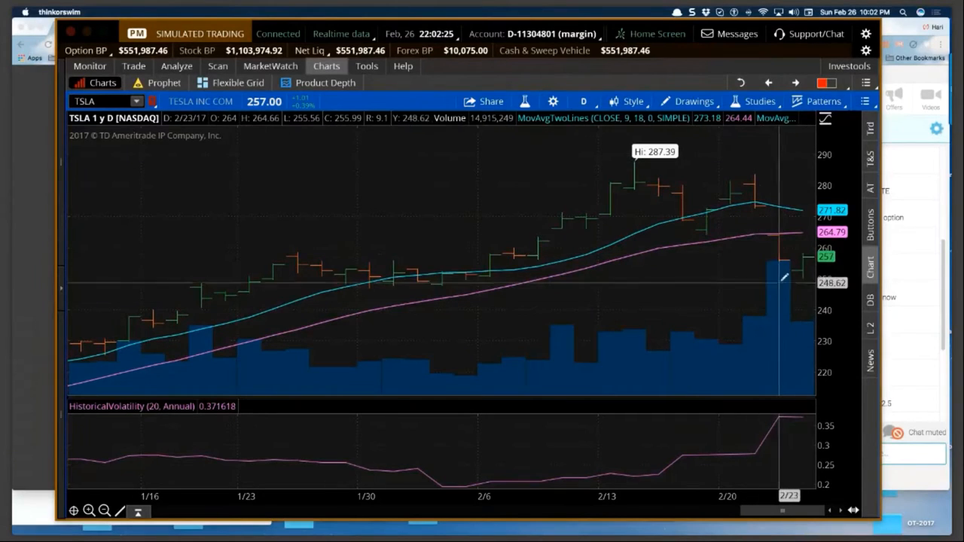
mouse_move(780, 266)
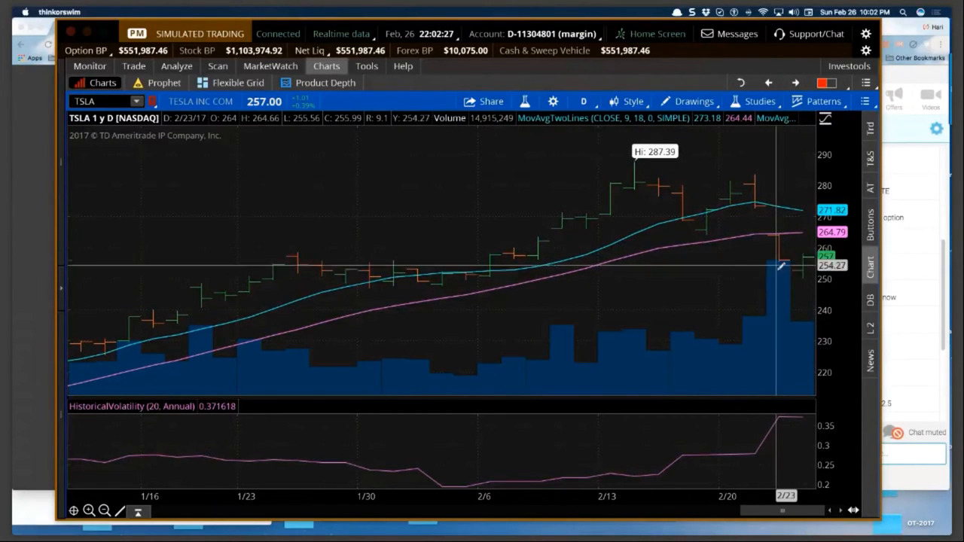
mouse_move(752, 188)
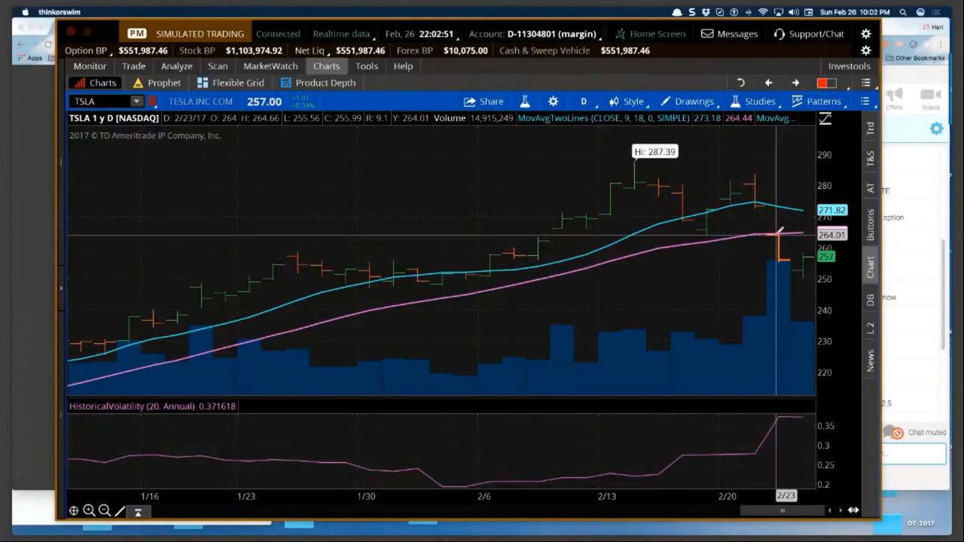
mouse_move(772, 203)
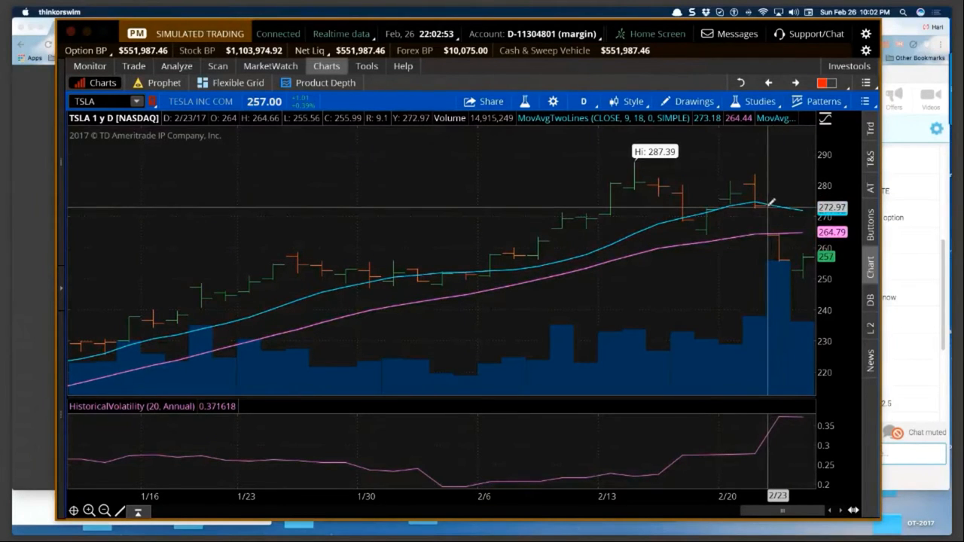
mouse_move(708, 320)
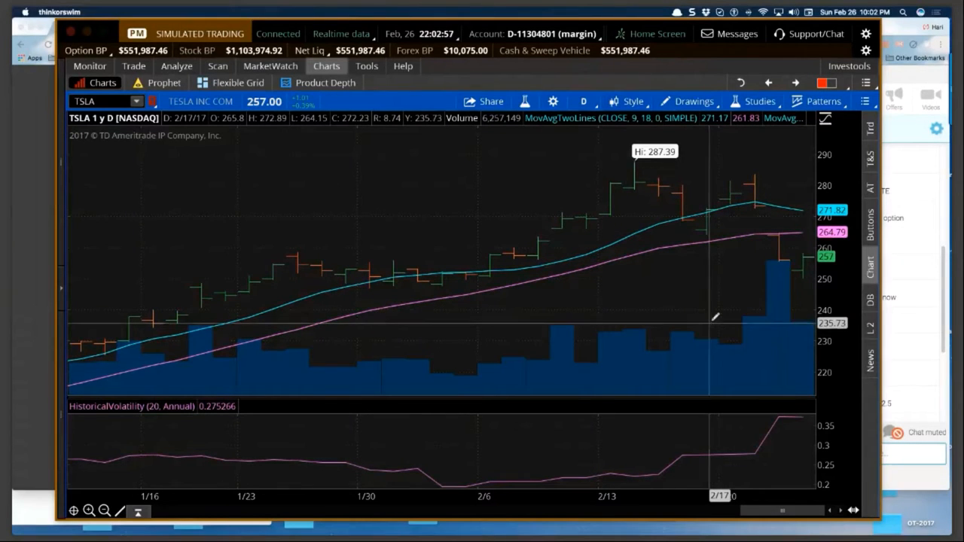
mouse_move(768, 218)
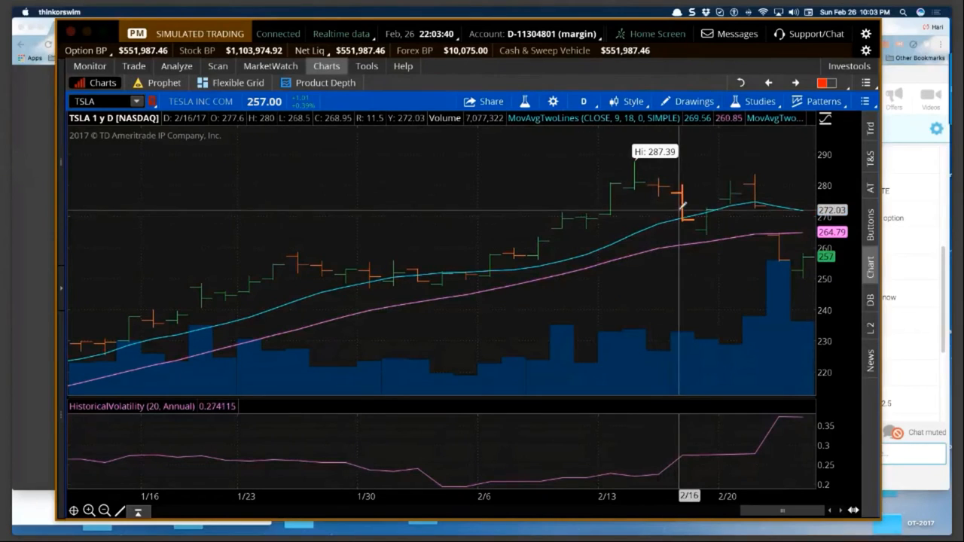
mouse_move(637, 185)
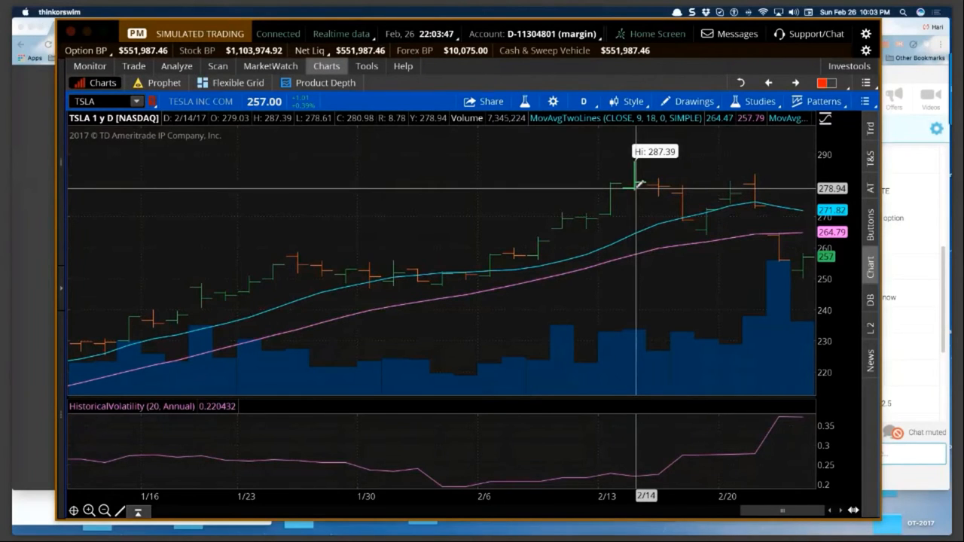
Show the TSLA option chain for the 3 MAR 17 weekly expiration in the Analyze tab
click(176, 67)
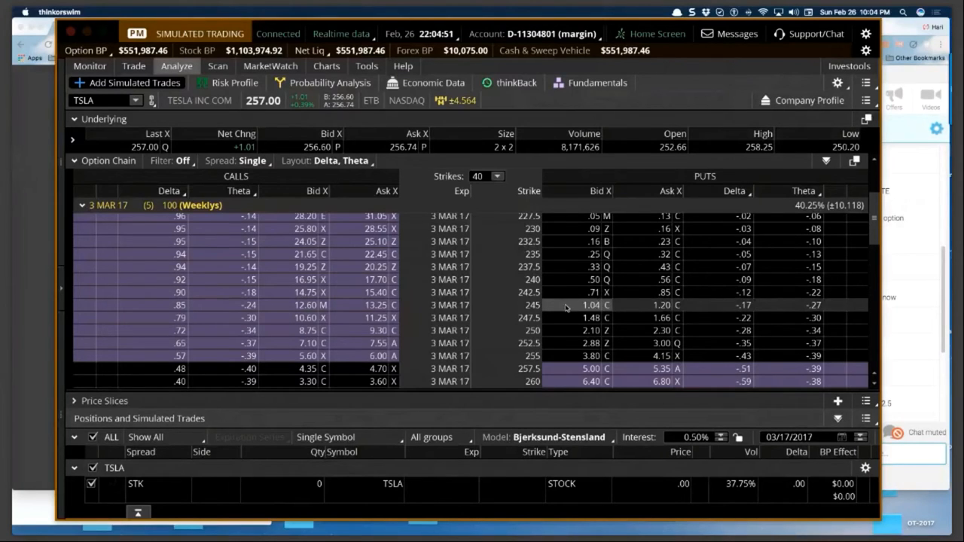
mouse_move(737, 311)
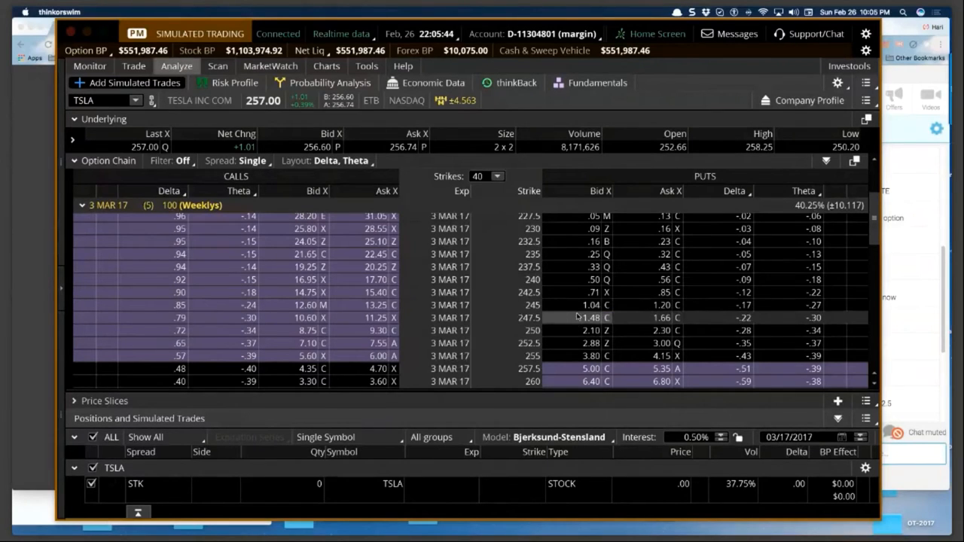
mouse_move(577, 330)
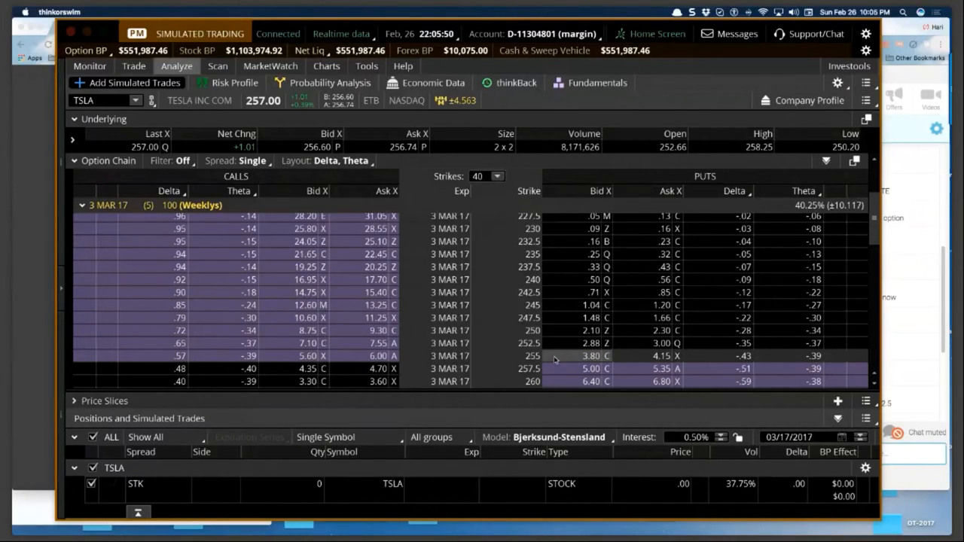
mouse_move(574, 343)
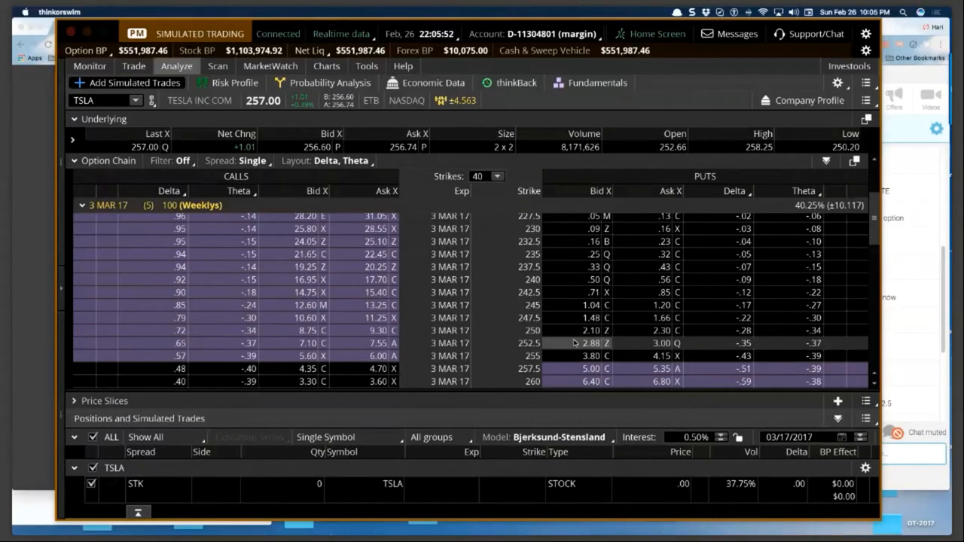